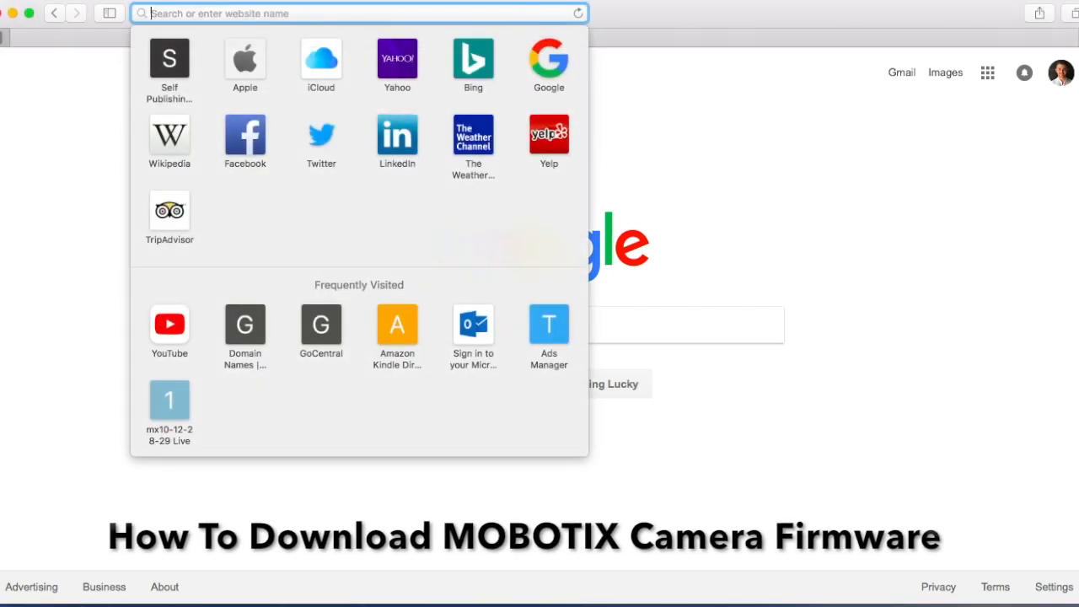
# - Go to Mobotix.com in Safari's address bar
pyautogui.write('Mobotix.com')
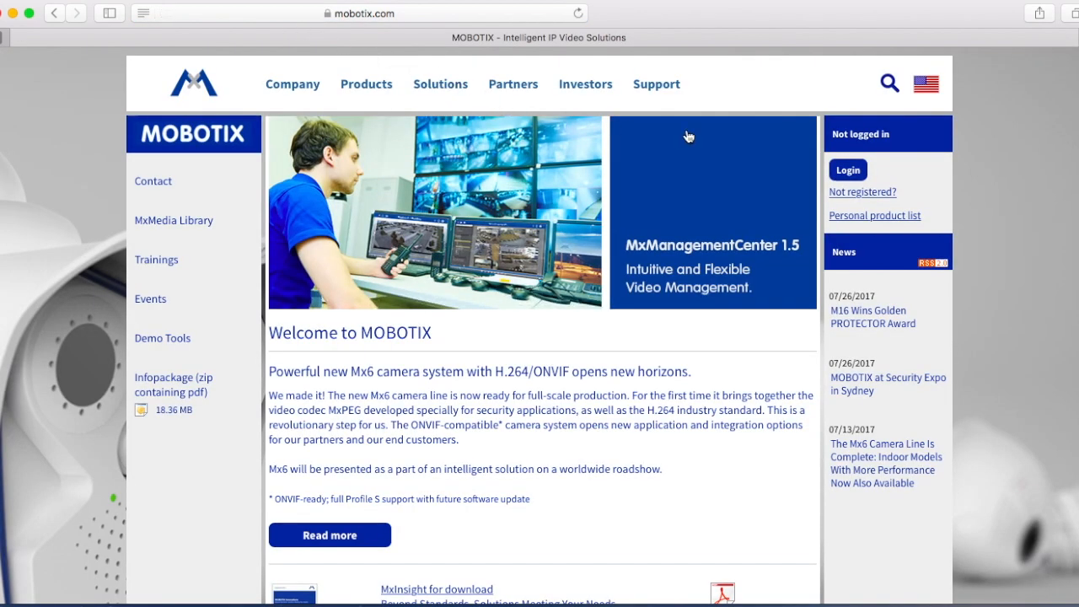
pyautogui.moveTo(847, 131)
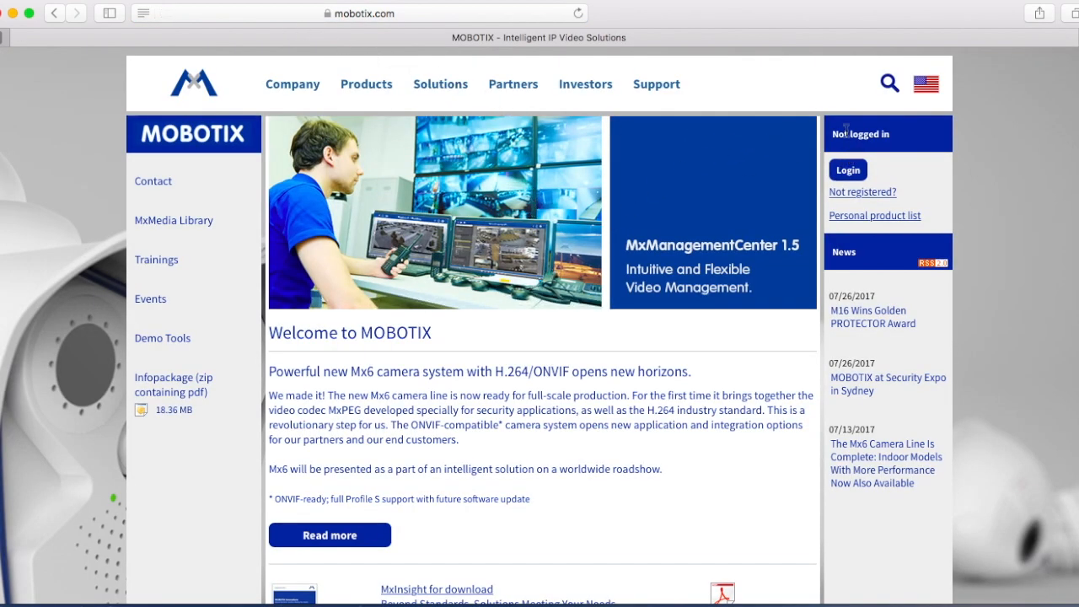
pyautogui.moveTo(862, 192)
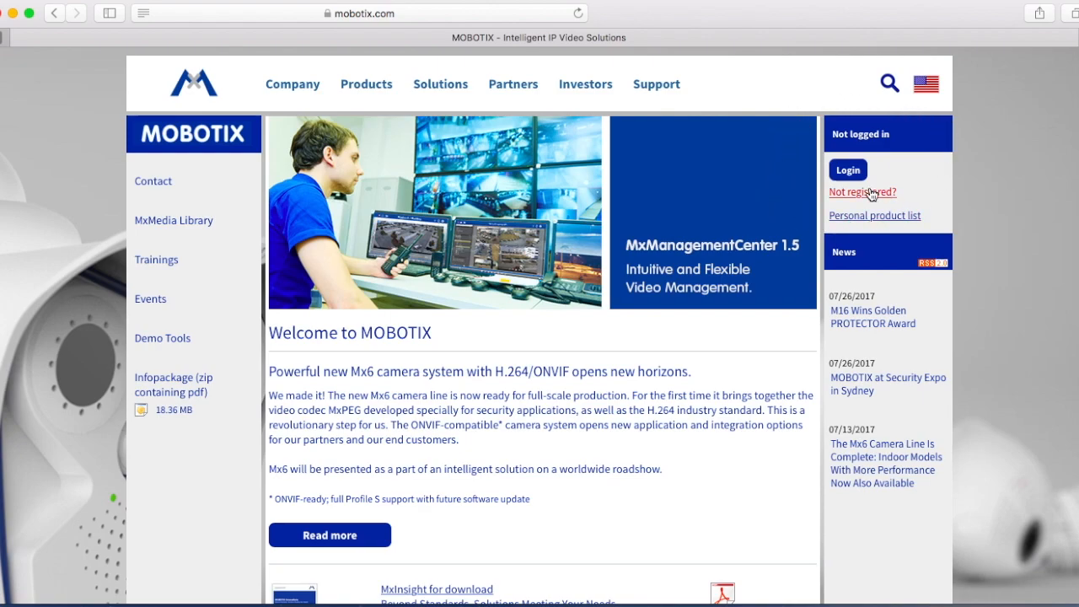
# - Open the 'Not registered?' Register user form and scroll through all its fields
pyautogui.click(862, 191)
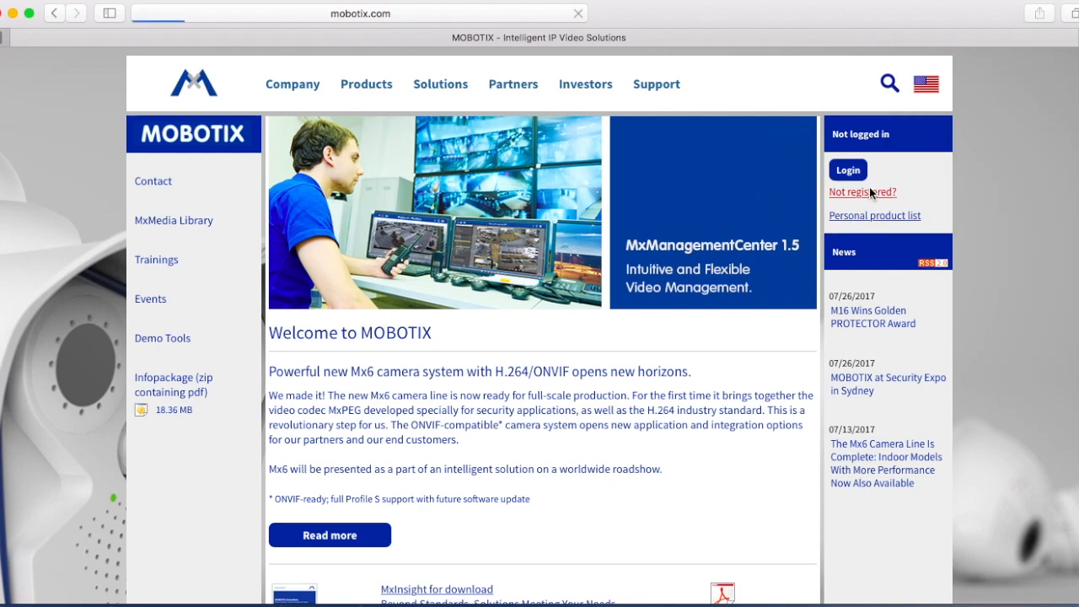
pyautogui.click(863, 192)
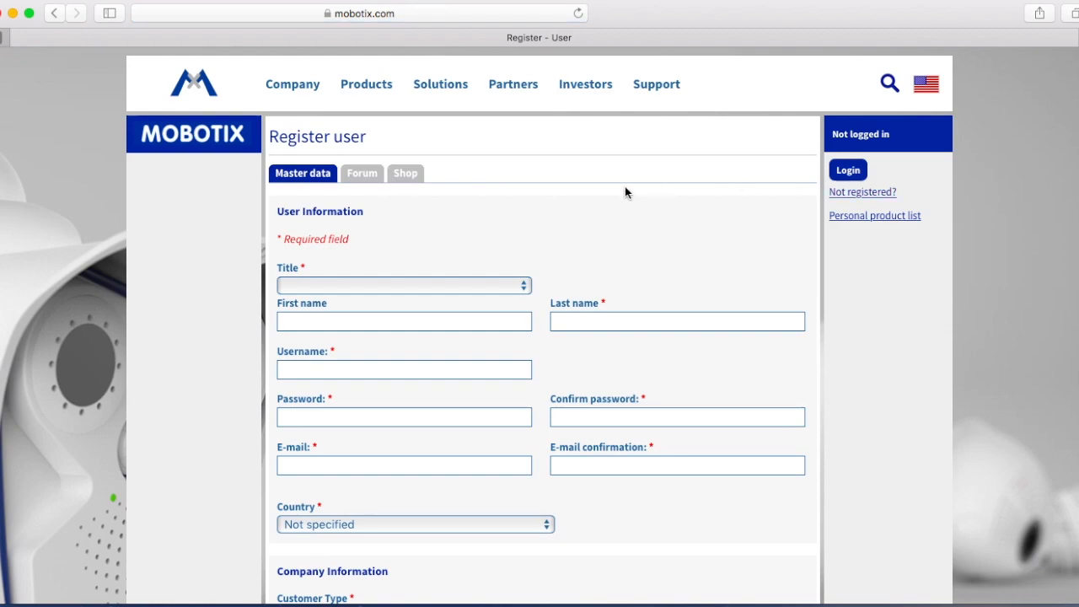
pyautogui.scroll(3)
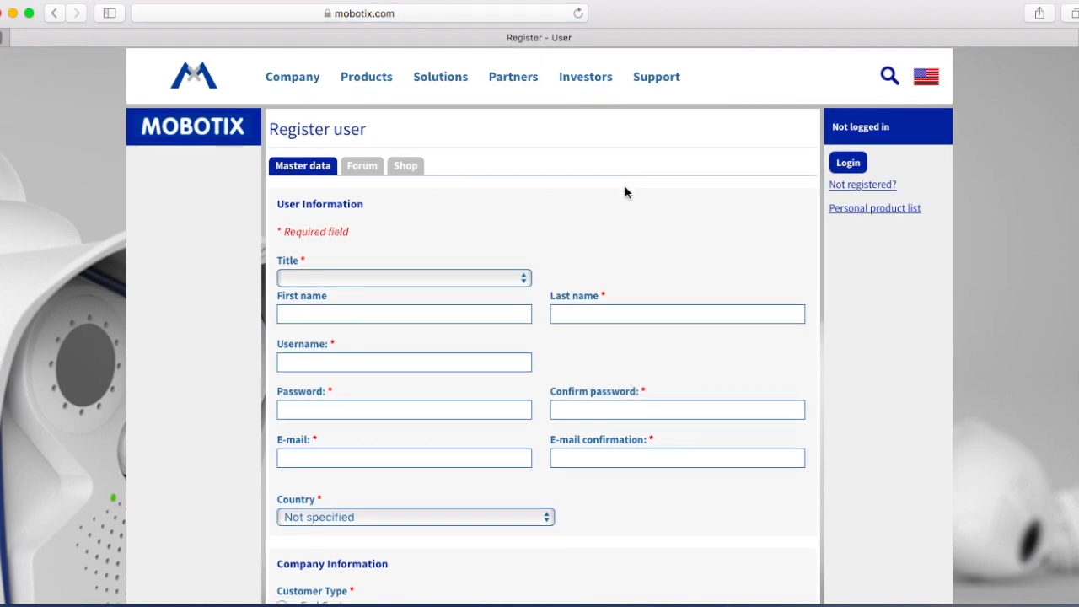
pyautogui.scroll(-3)
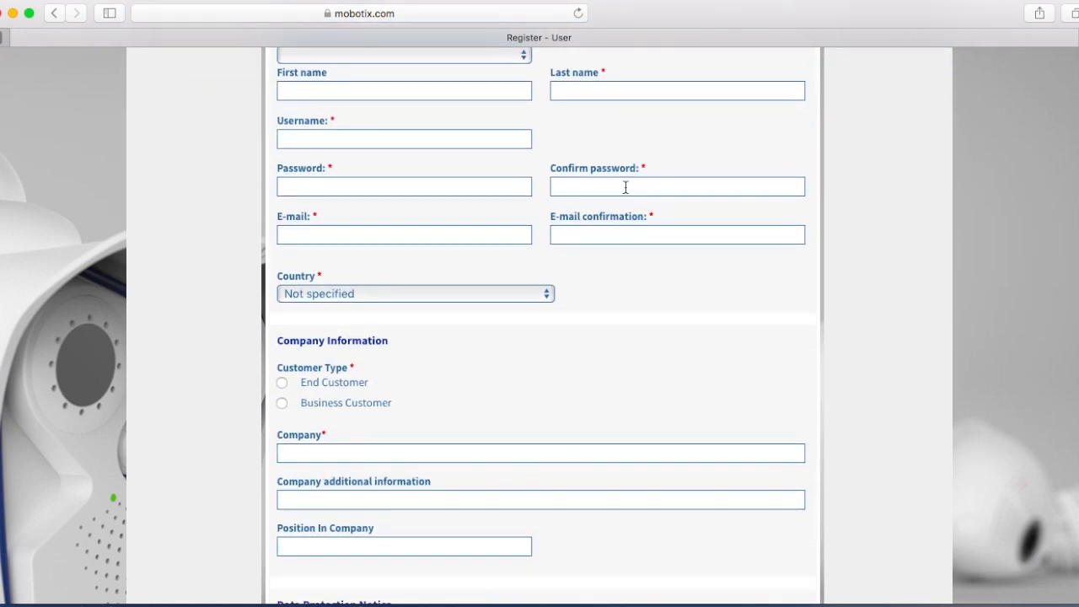
pyautogui.scroll(-3)
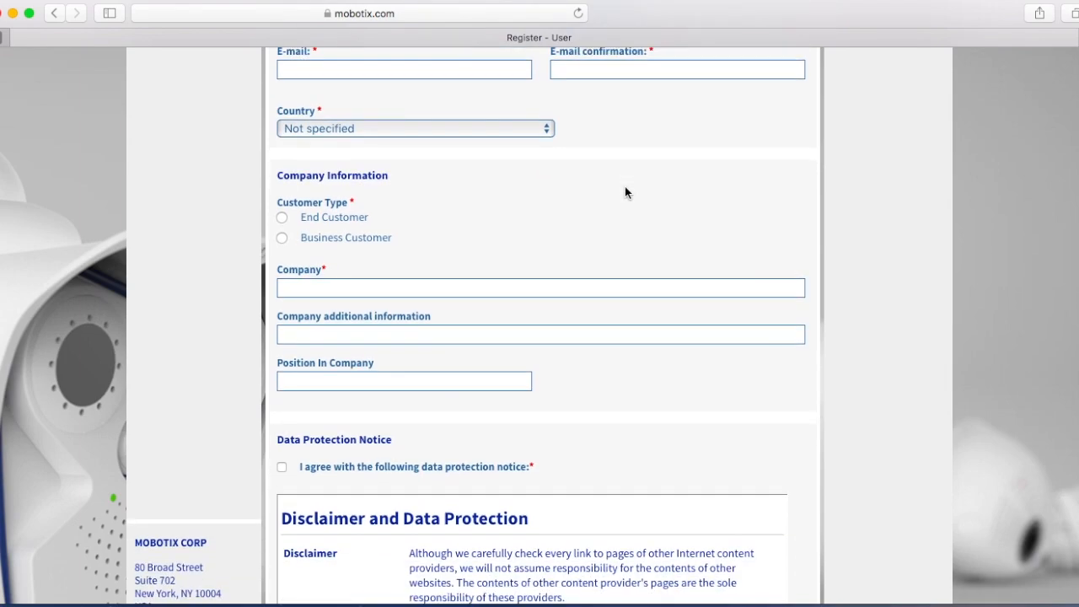
pyautogui.scroll(-3)
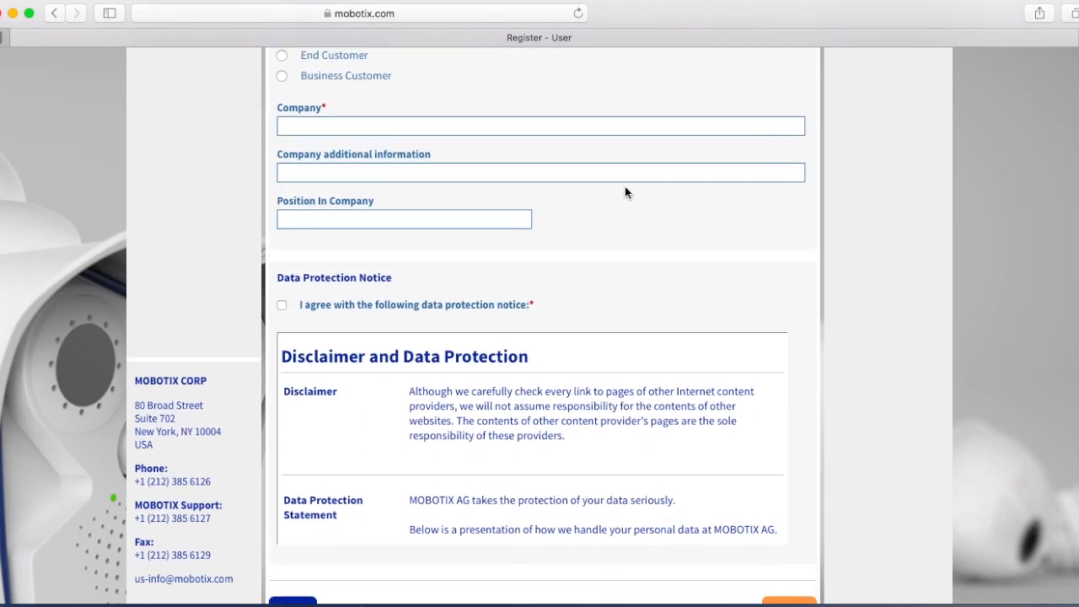
pyautogui.scroll(-3)
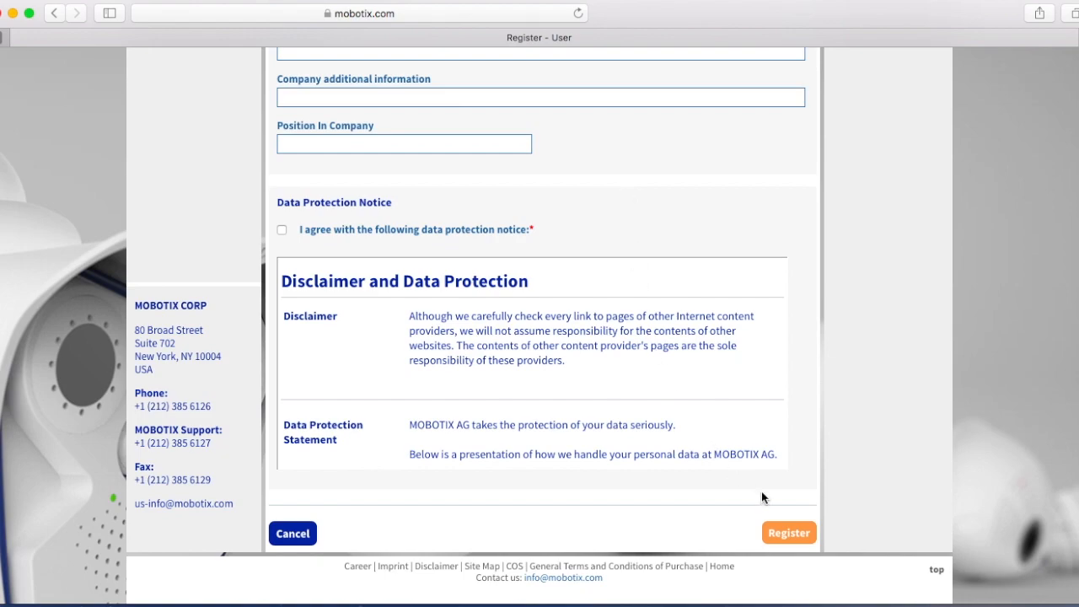
pyautogui.moveTo(754, 489)
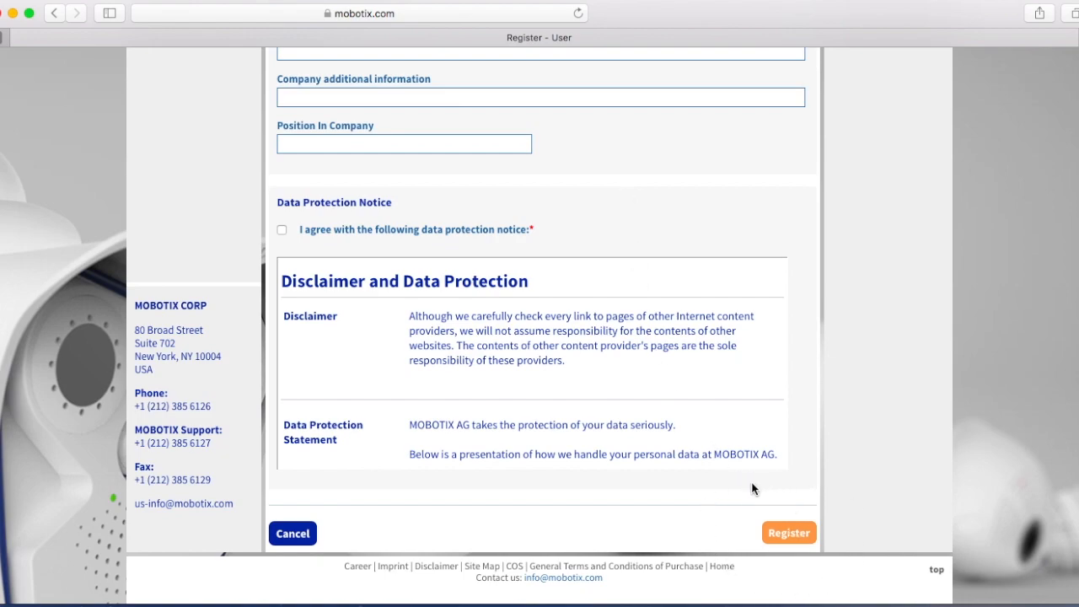
pyautogui.moveTo(737, 424)
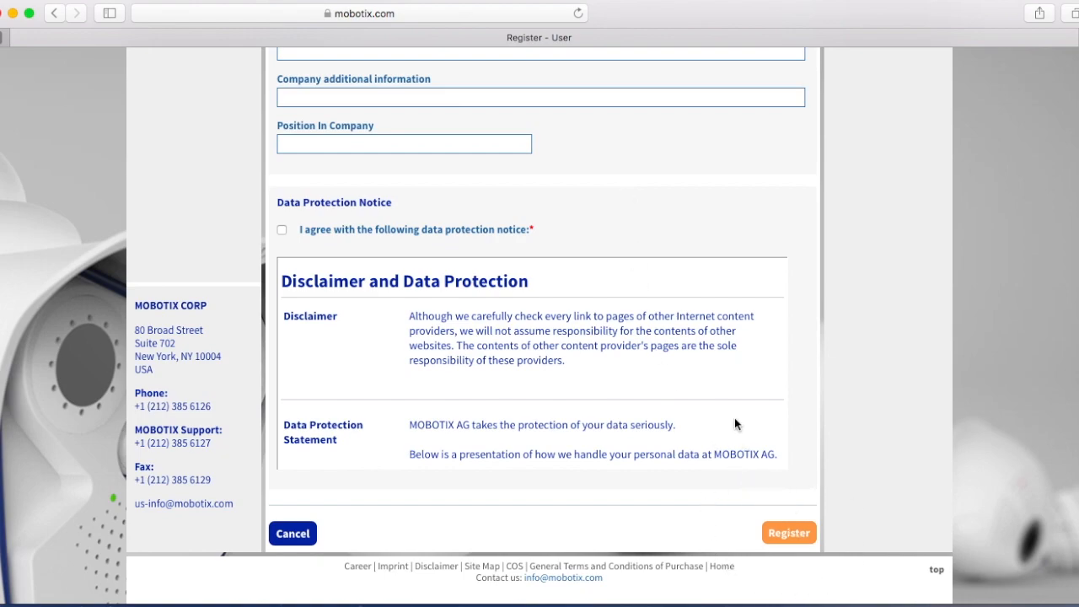
pyautogui.scroll(3)
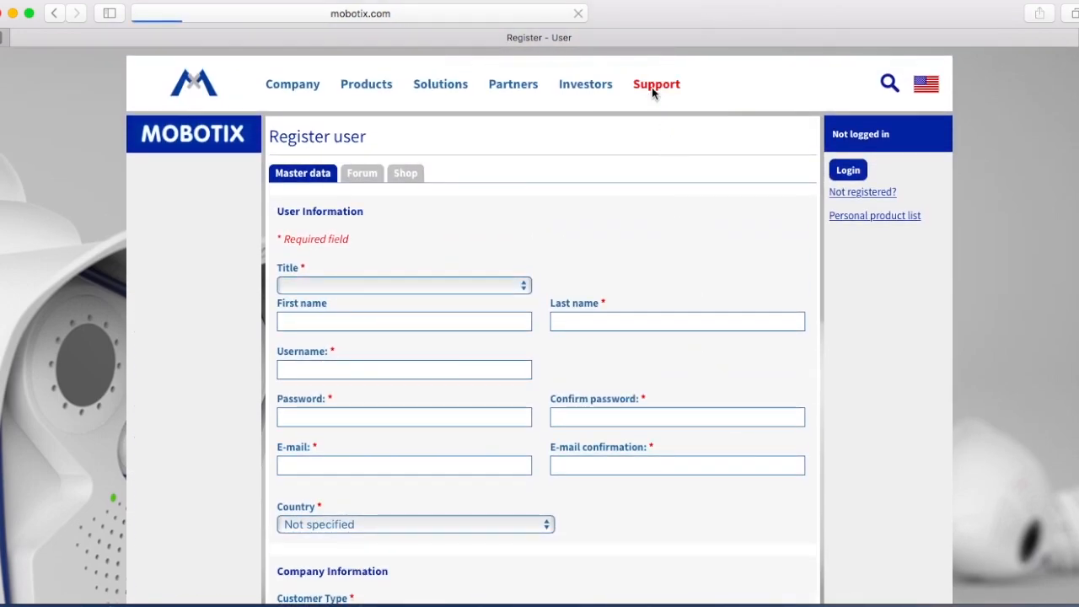
# - Navigate Support > Software Downloads to the MX-System 5.0.0.133 Mx6 release page
pyautogui.click(656, 84)
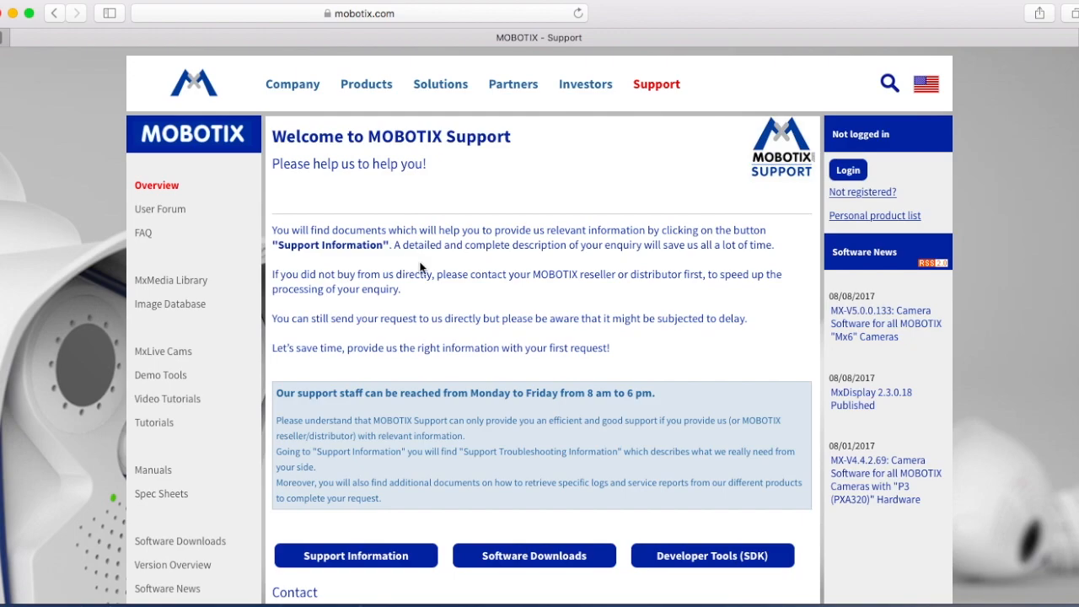
pyautogui.scroll(-3)
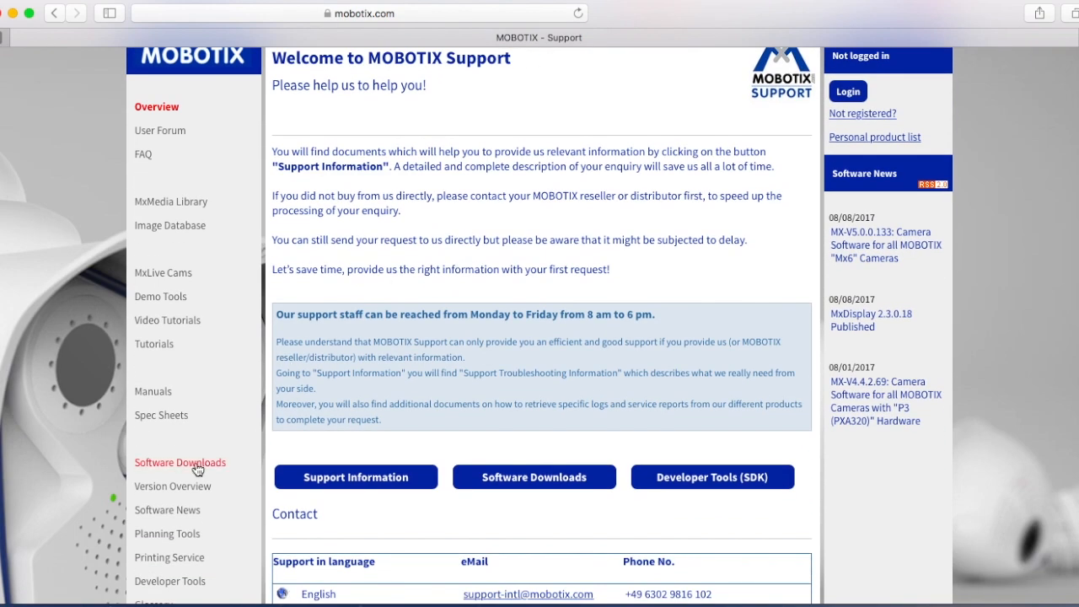
pyautogui.click(180, 462)
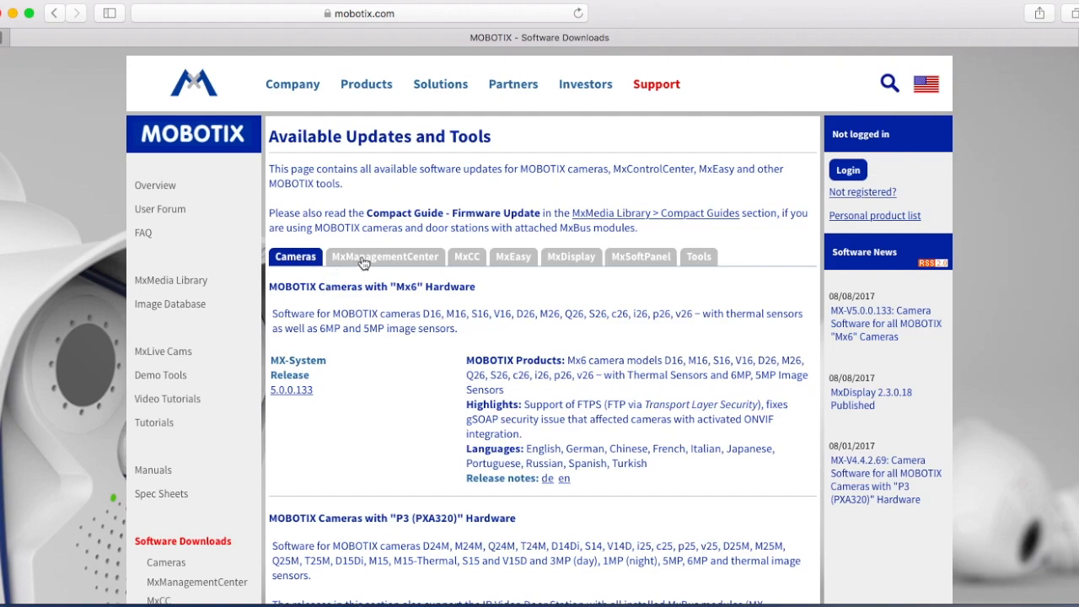
pyautogui.moveTo(348, 264)
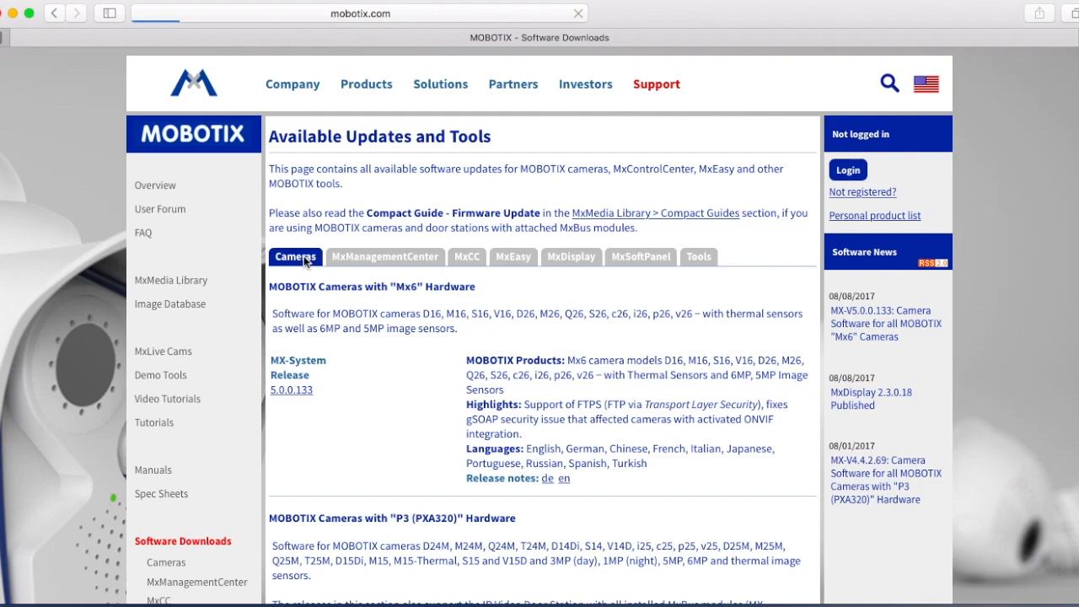
pyautogui.scroll(-3)
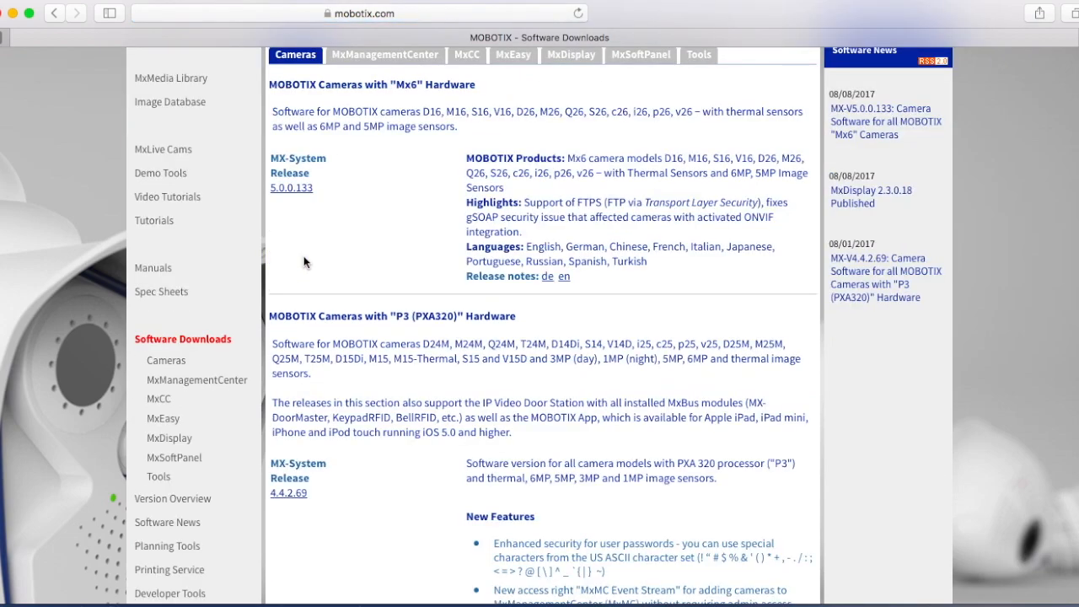
pyautogui.moveTo(291, 187)
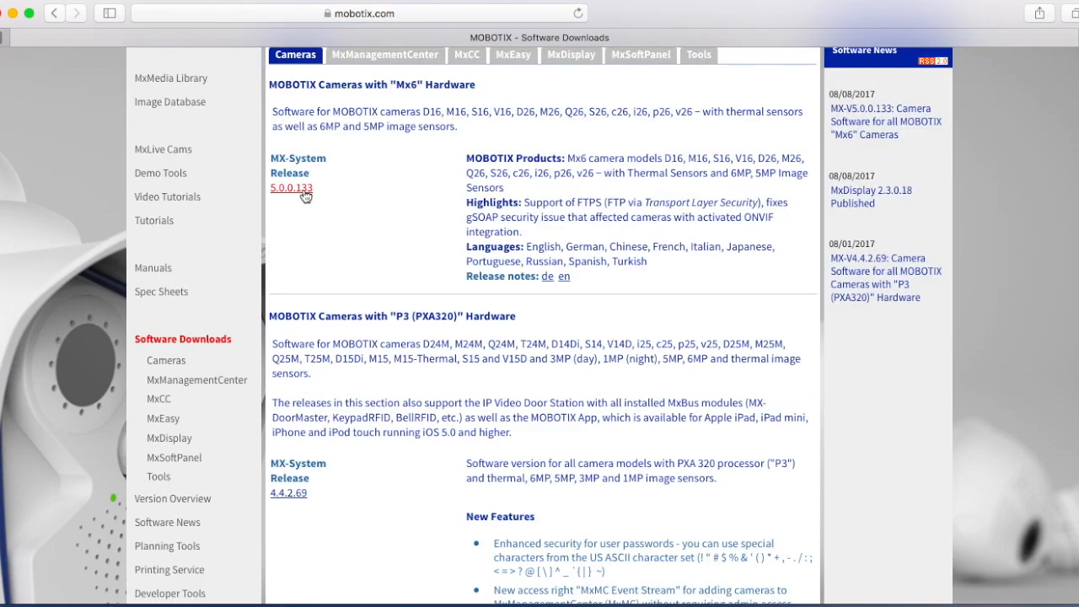
pyautogui.click(290, 187)
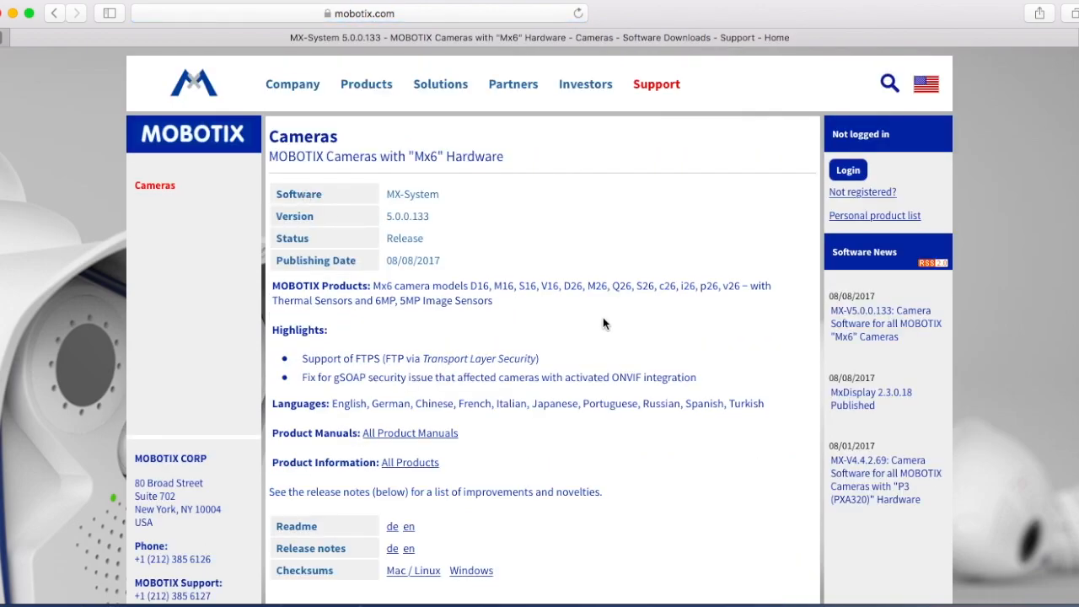
# - Scroll to the Full versions table showing MX_system_5_00133 as MPL or ZIP
pyautogui.scroll(-3)
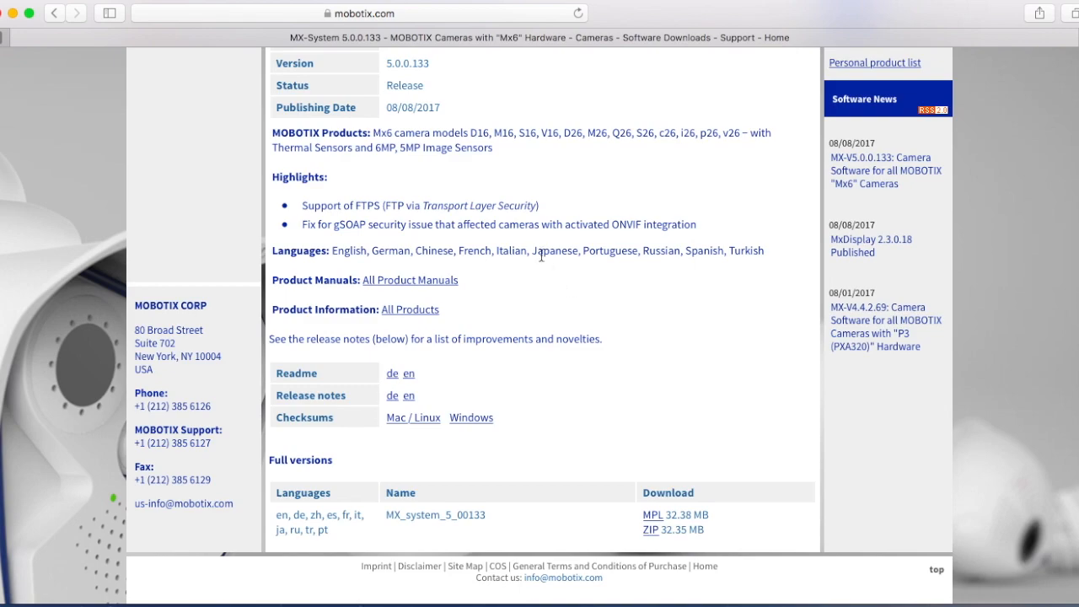
pyautogui.moveTo(300, 275)
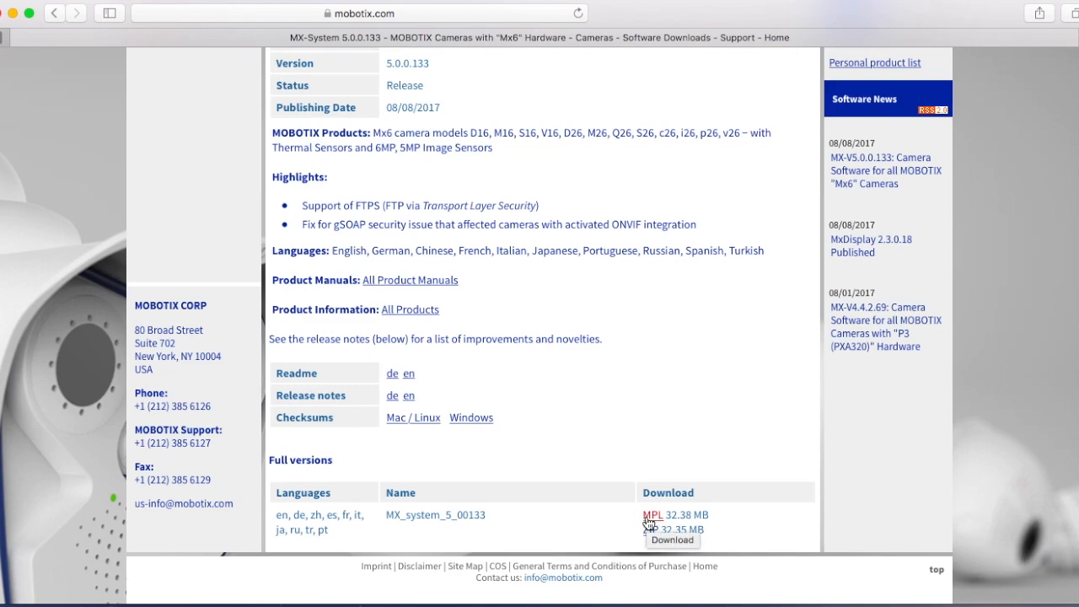
# - Choose the MPL download for MX_system_5_00133, bringing up the login page
pyautogui.click(652, 529)
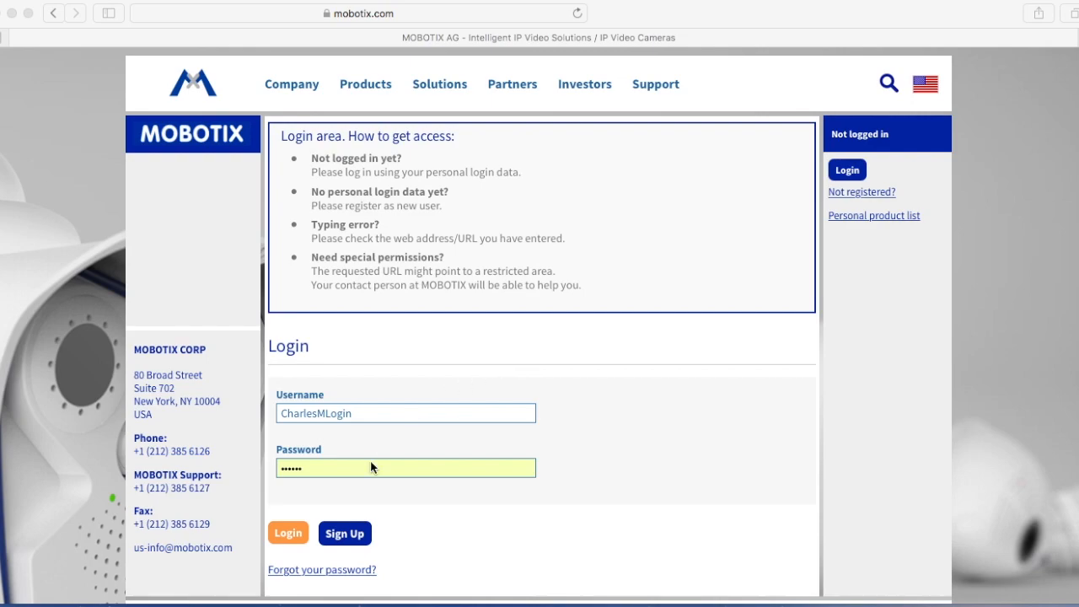
pyautogui.moveTo(326, 541)
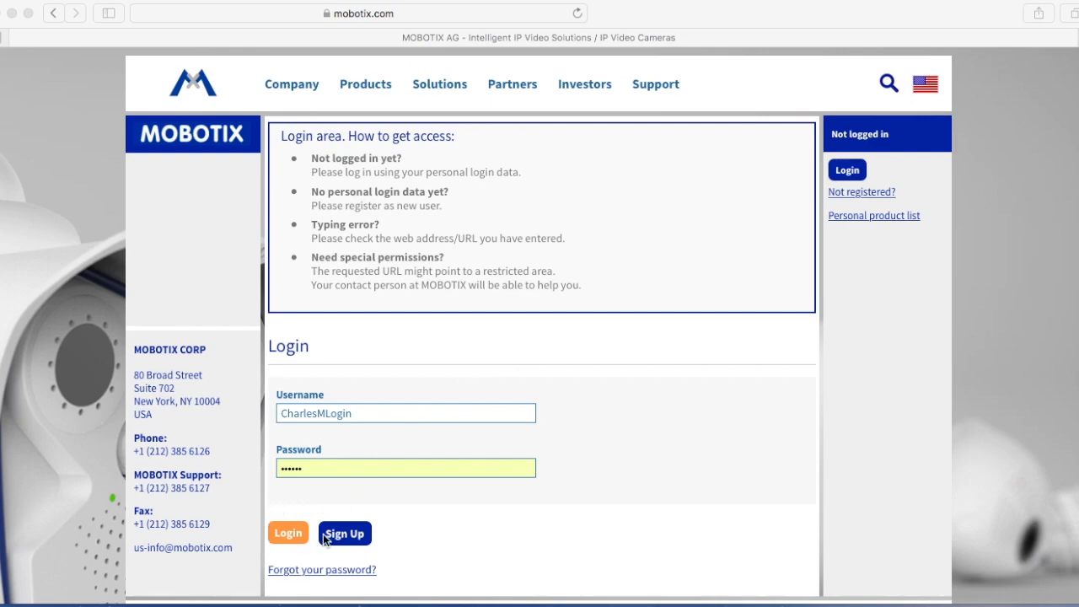
pyautogui.moveTo(580, 370)
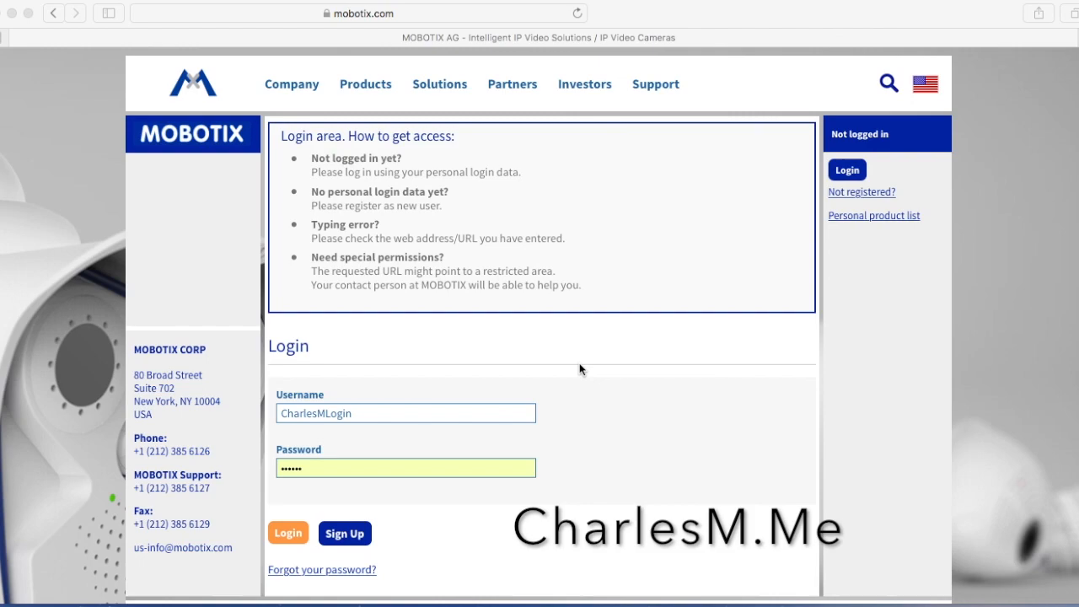